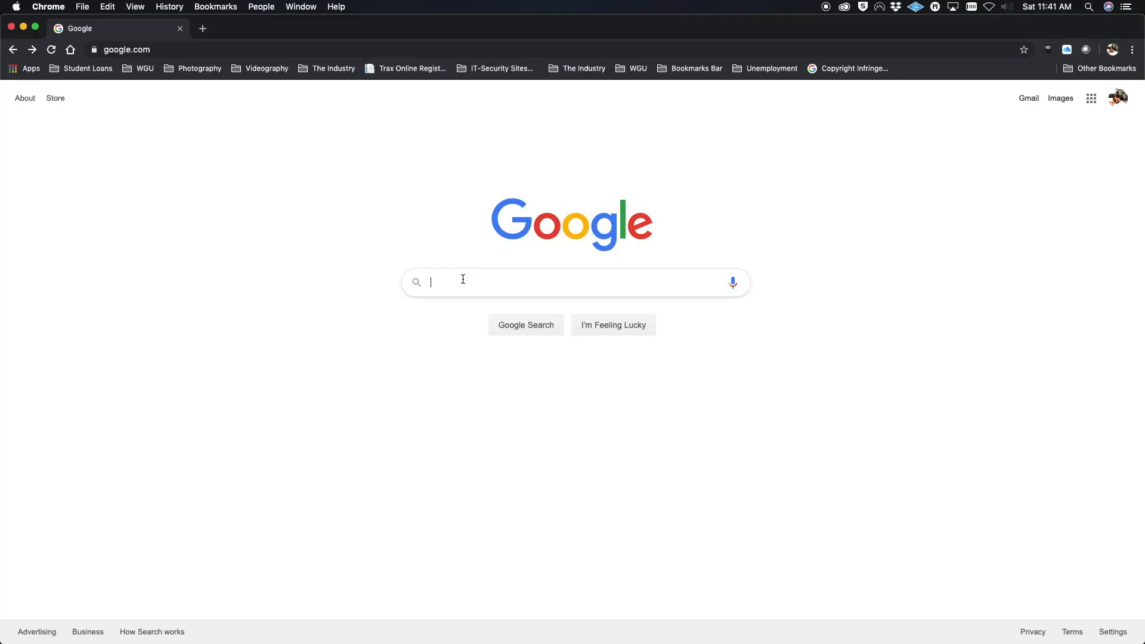
# Search Google for 'midisport 2x2 driver mac' and open the 'Support Driver Downloads - M-Audio' result.
pyautogui.write('midisport 2x2 driver mac')
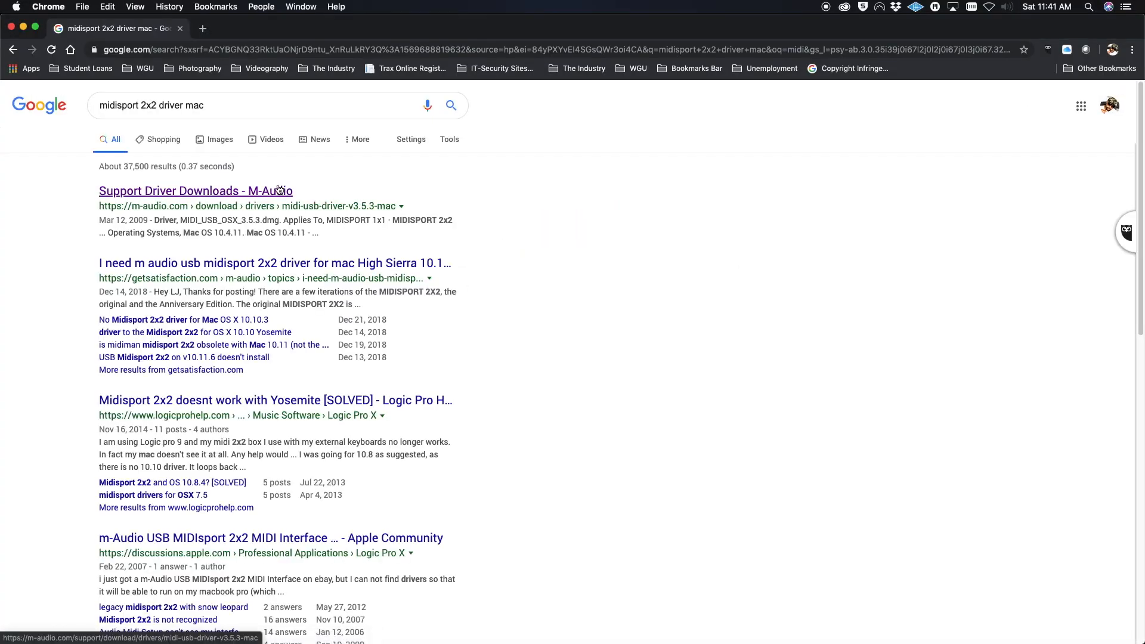
pyautogui.click(195, 190)
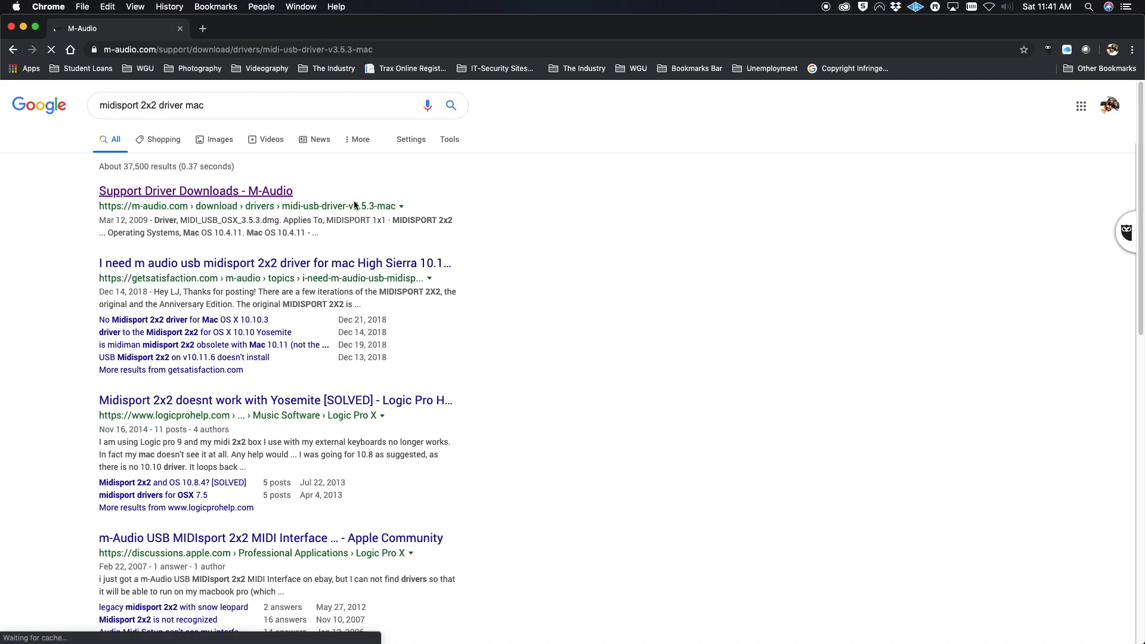
pyautogui.click(196, 190)
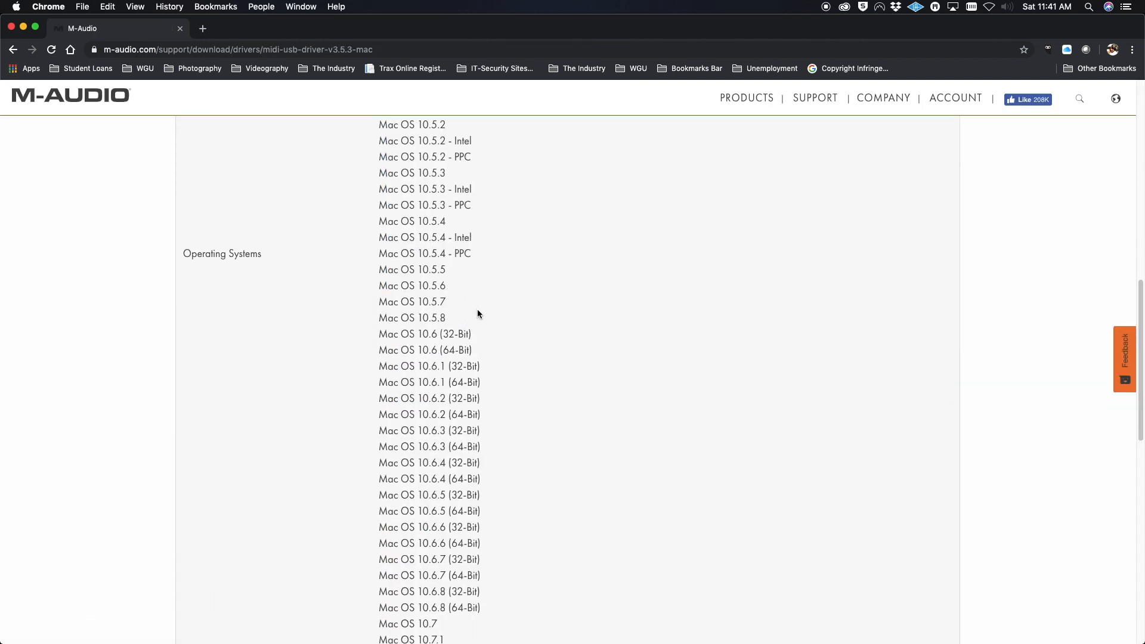